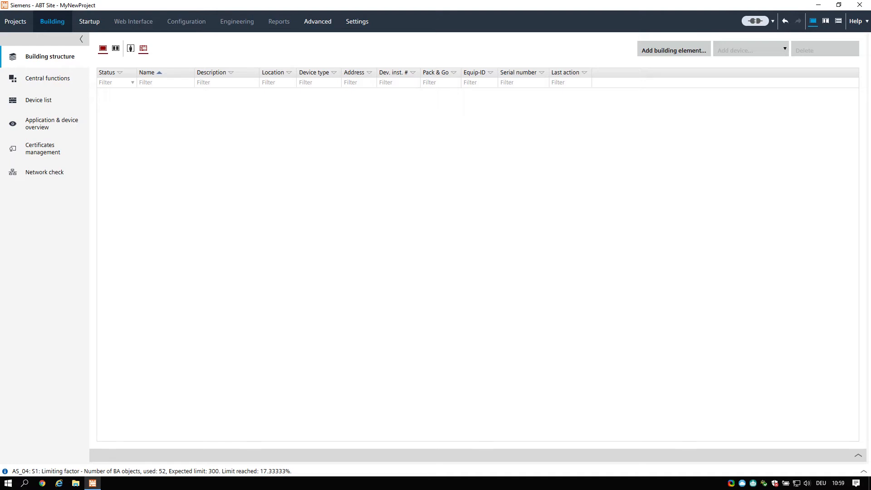
Add a building element of type Floor with count 4 under B_01, creating Flr_01–Flr_04.
click(52, 21)
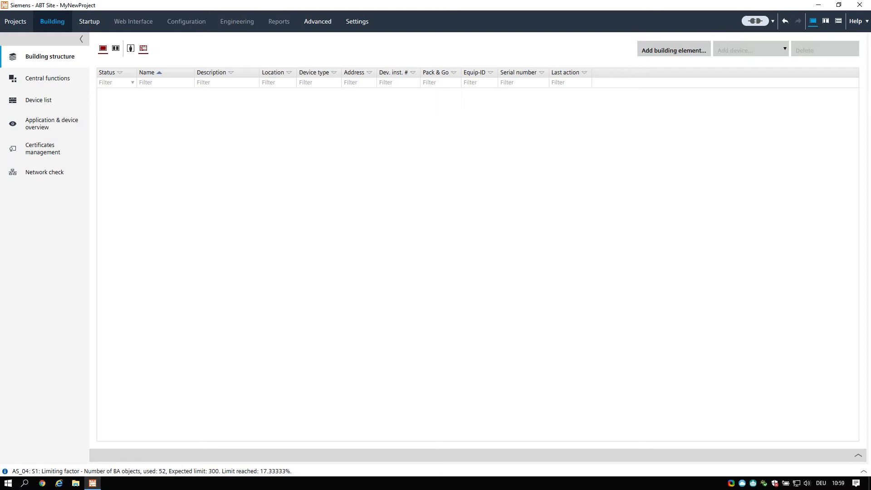
click(52, 57)
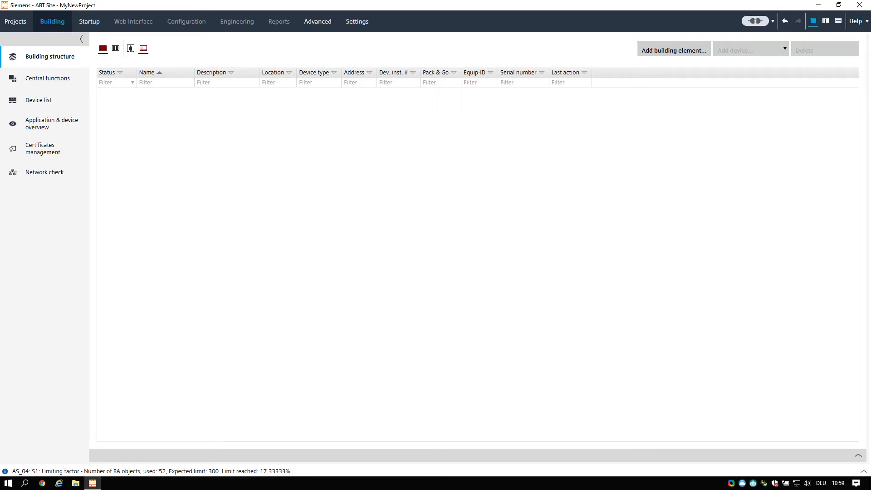
click(52, 21)
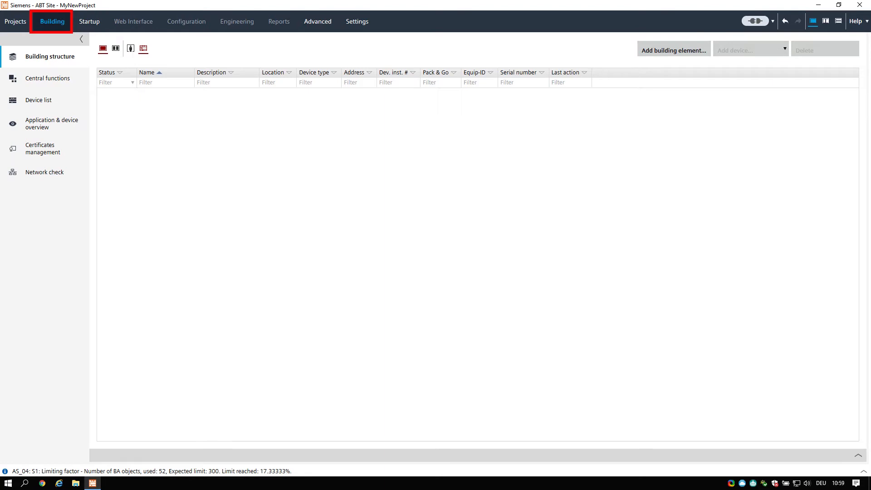
click(47, 56)
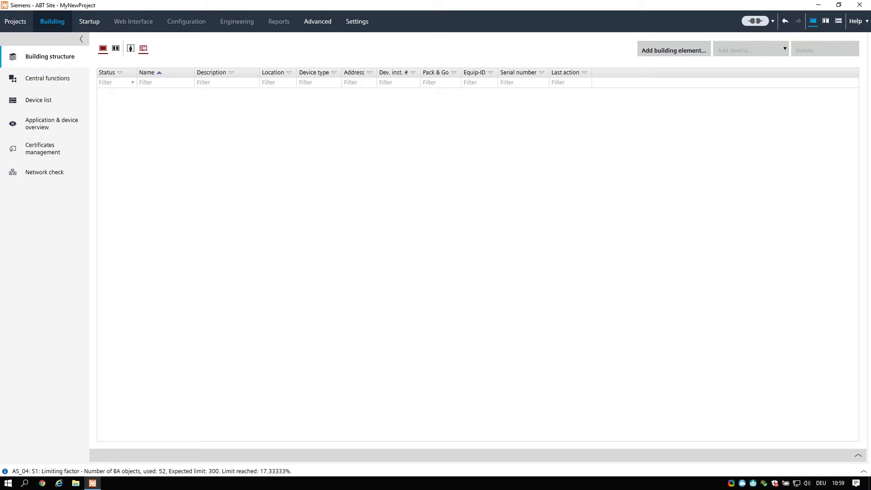
click(673, 50)
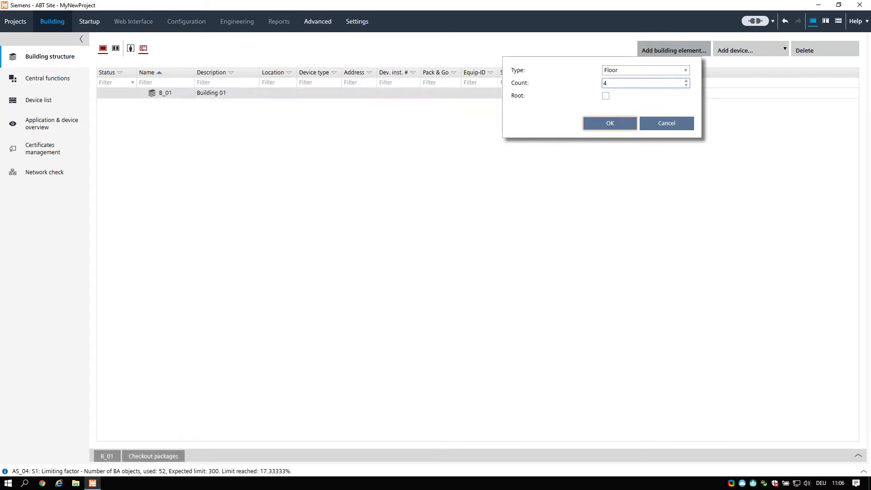
click(609, 123)
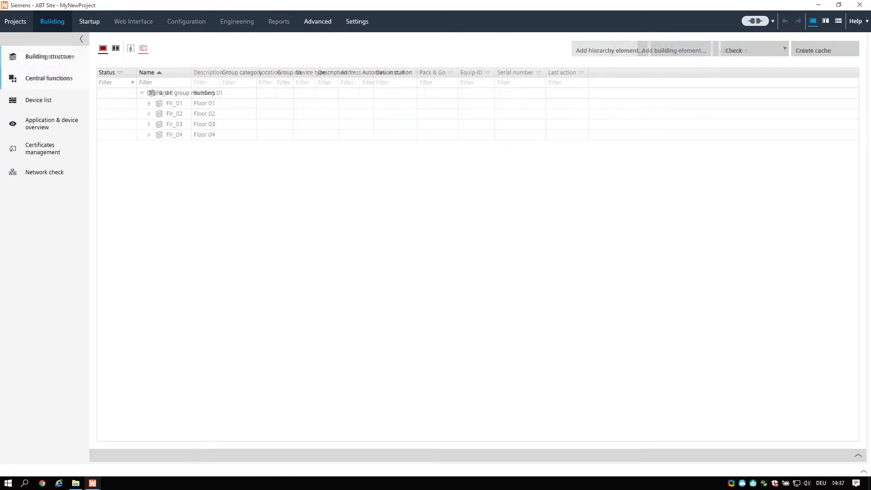
Under Central functions, view application templates and device types for AS_01 to AS_05.
click(48, 77)
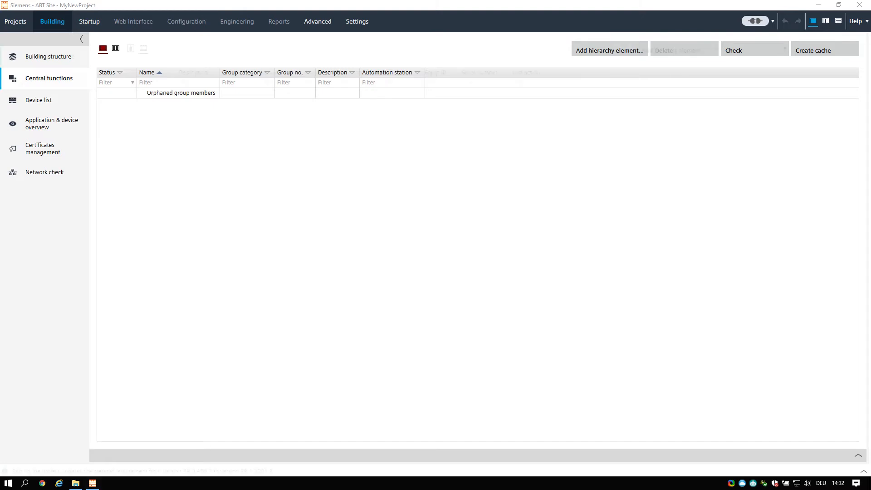
click(38, 100)
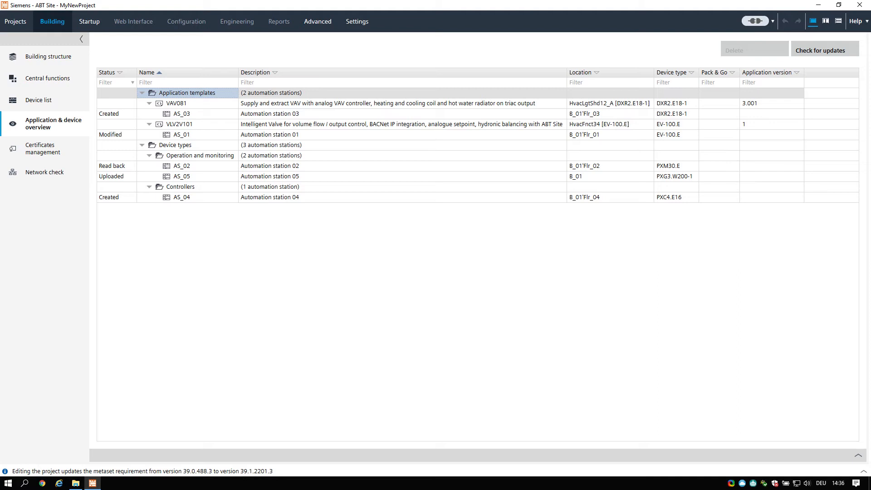
View certificates, then the network check listing AS_01–AS_05 hostnames, UDP ports and DHCP.
click(44, 149)
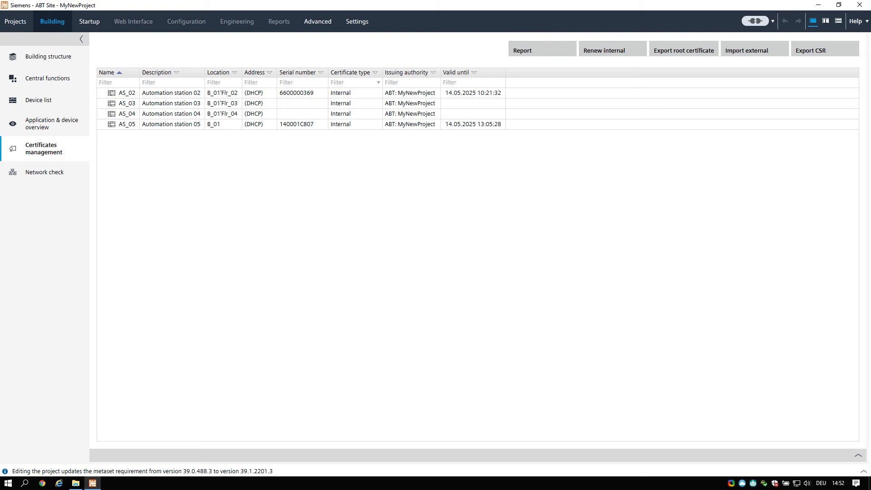
click(45, 172)
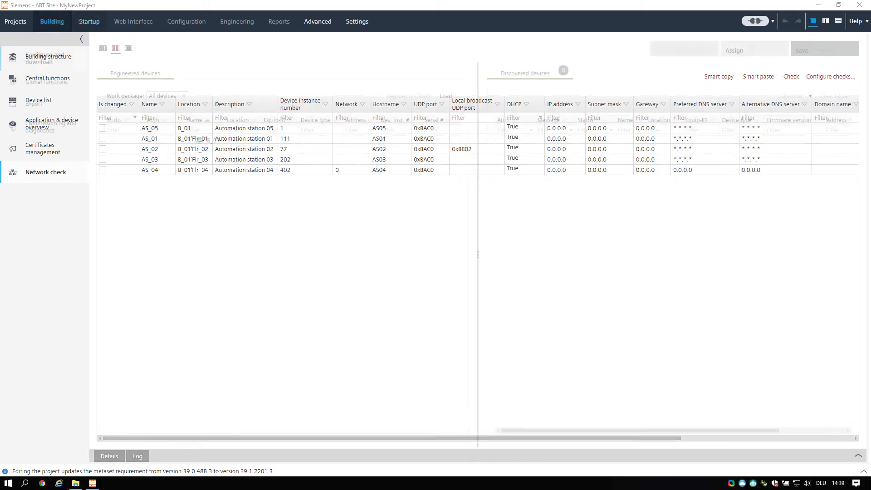
Show the Ethernet startup connection with IP 10.0.1.106 and UDP port 0xBAC0.
click(88, 21)
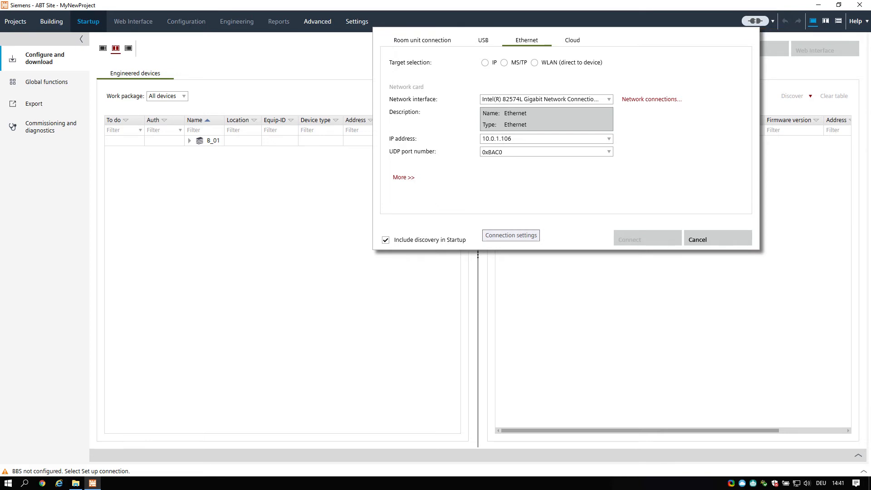
Connect over Ethernet so four discovered devices appear beside the engineered stations.
click(385, 239)
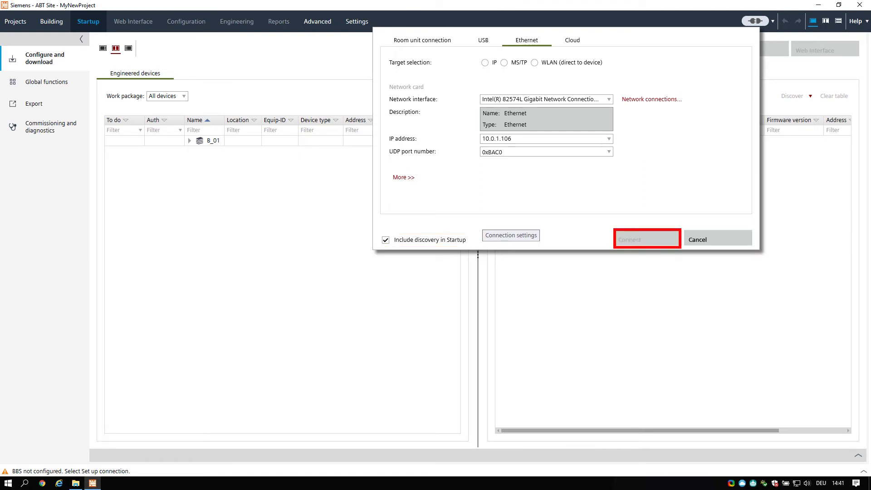
click(647, 240)
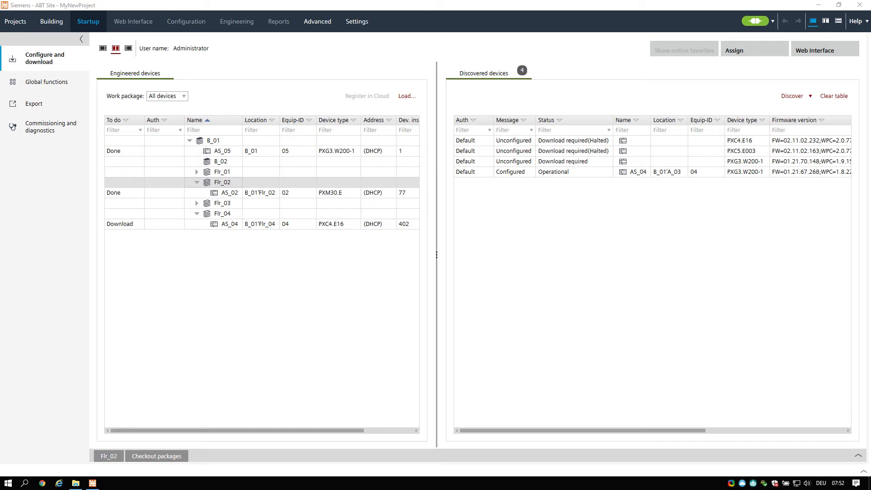
Go back to MyNewProject's empty building structure list.
click(51, 22)
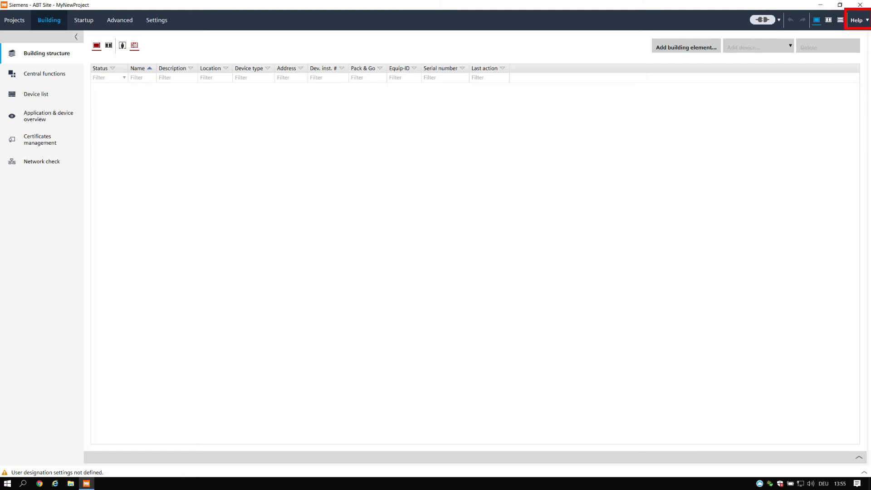
click(857, 20)
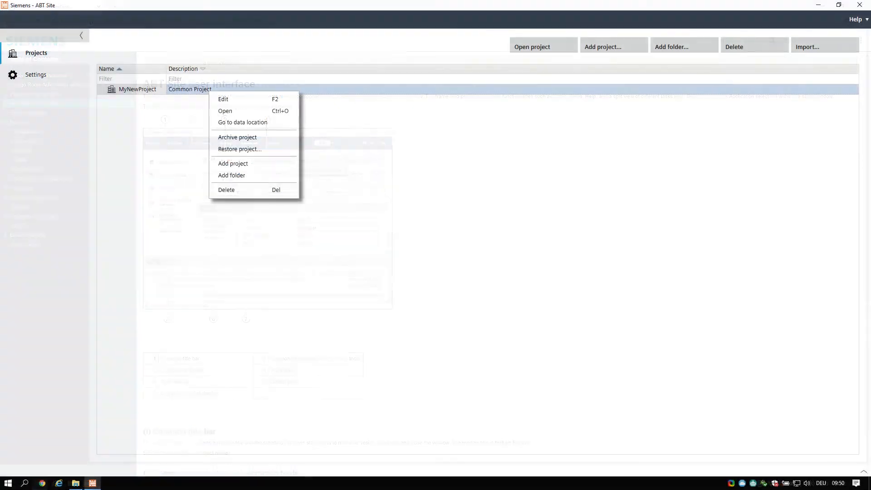
mouse_move(238, 137)
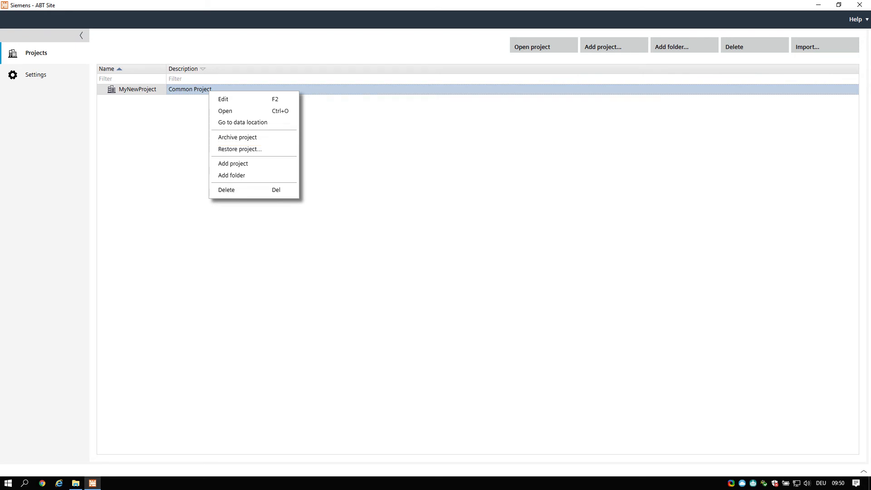
mouse_move(239, 149)
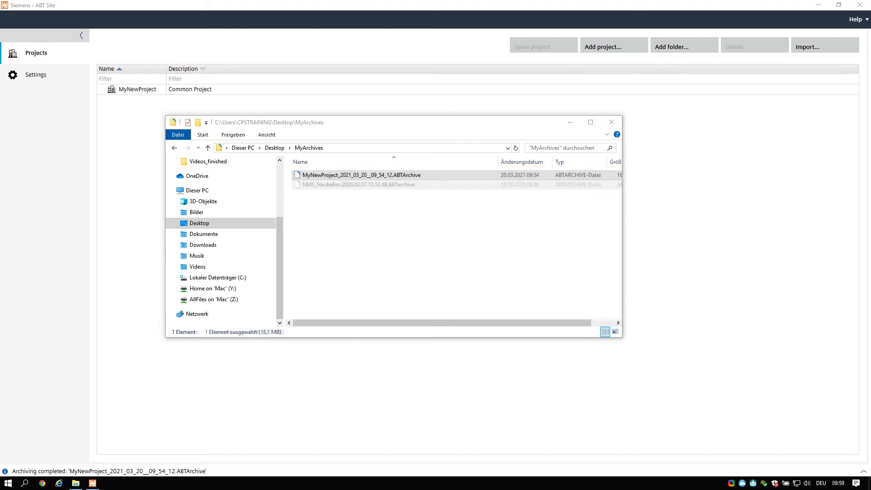
Bring up the restore dialog listing the MyNewProject archive alongside NMS_Neuhofen.
click(359, 184)
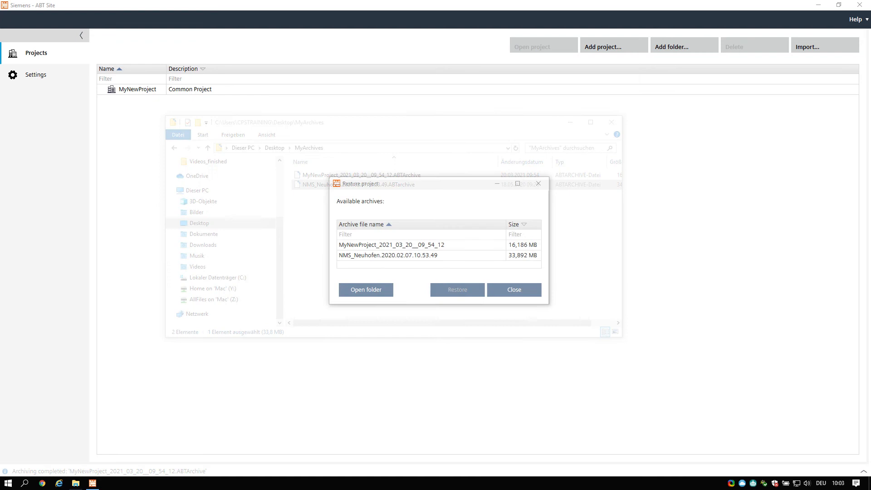
Select the NMS_Neuhofen archive and restore it into the projects list.
click(392, 255)
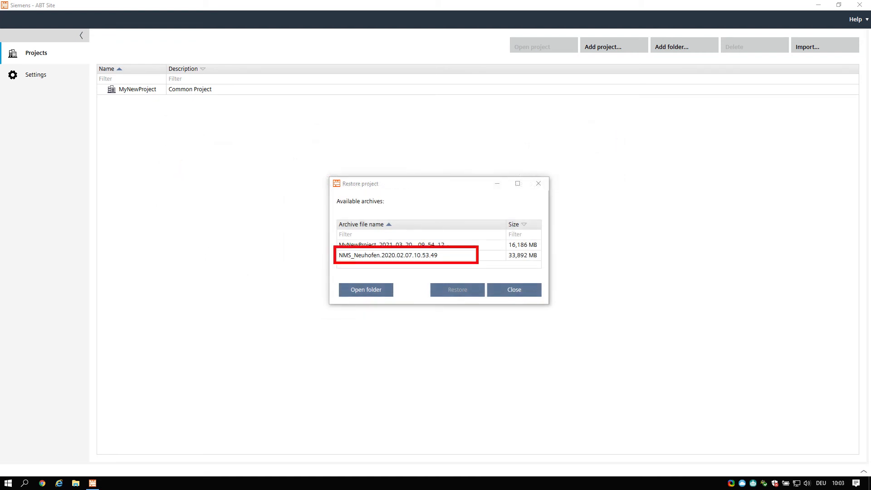
click(457, 290)
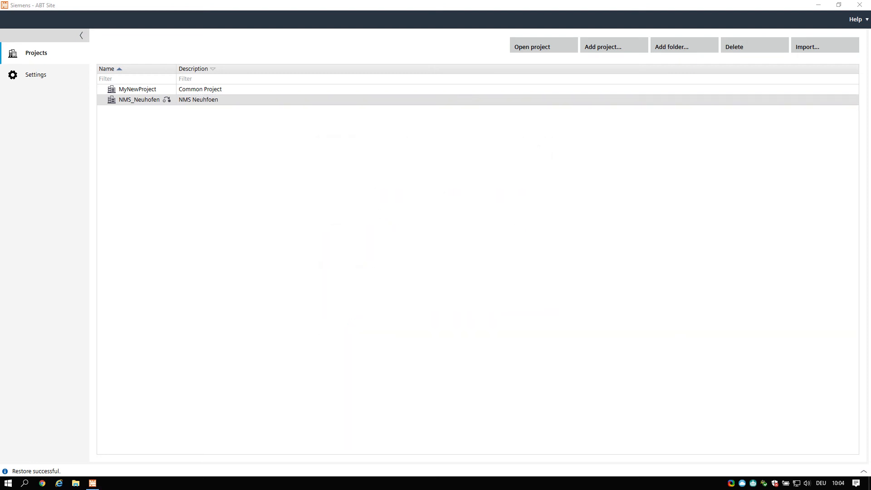
Open MyNewProject's building structure and list the devices that can be added to B_01.
double_click(136, 89)
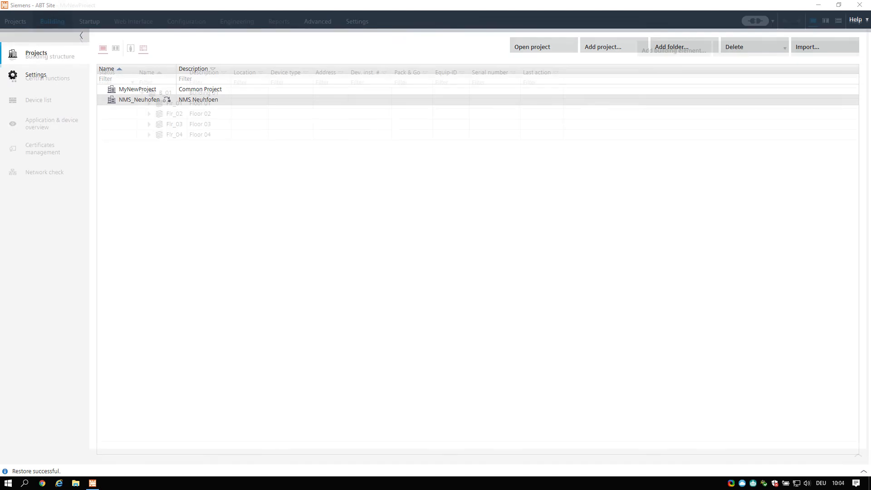
click(51, 22)
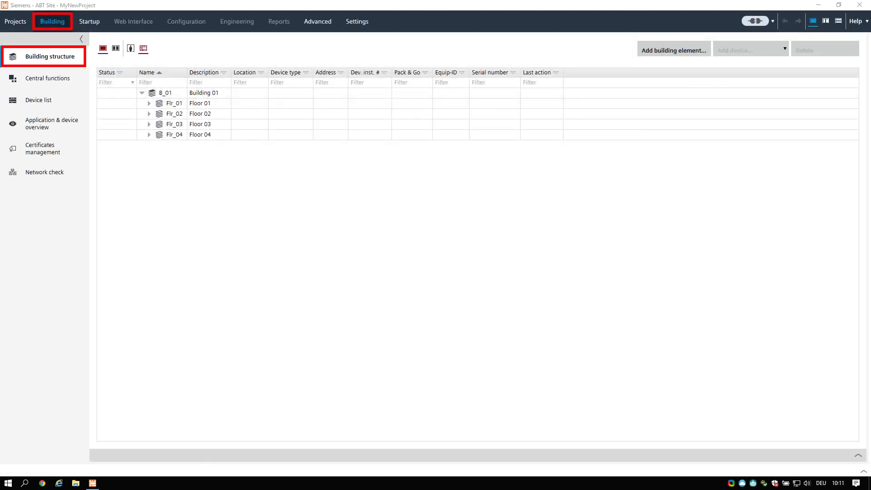
click(747, 49)
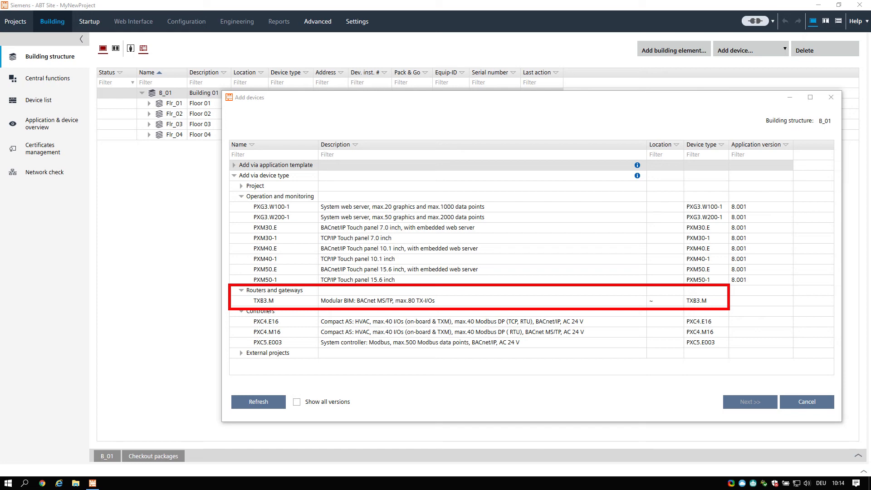
Review the 'Add via application template' entries, cancel, and open B_01's add-options menu.
click(241, 186)
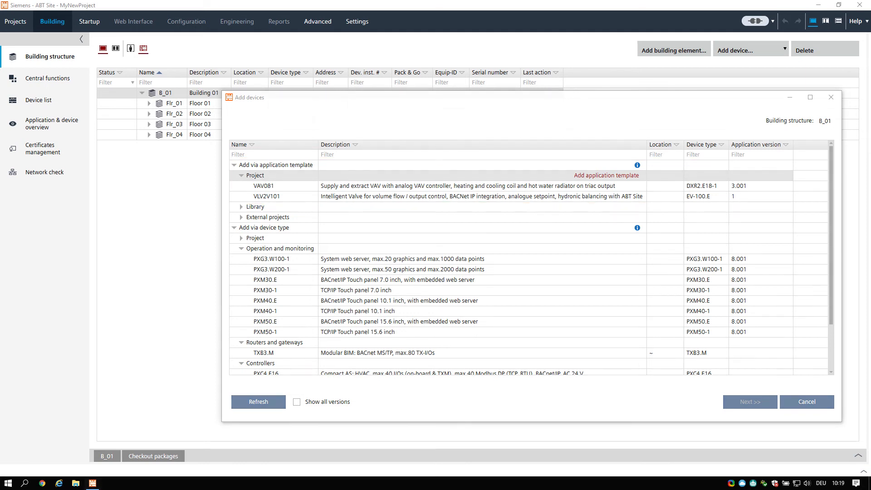
click(806, 402)
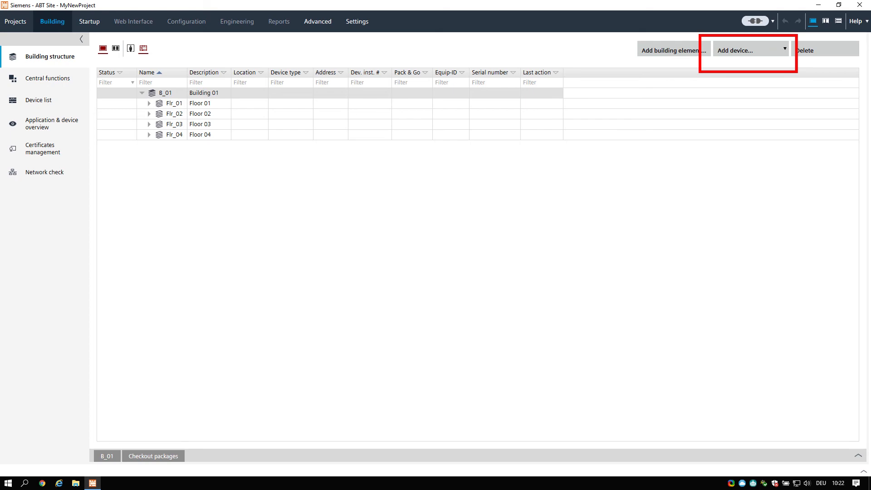
click(784, 50)
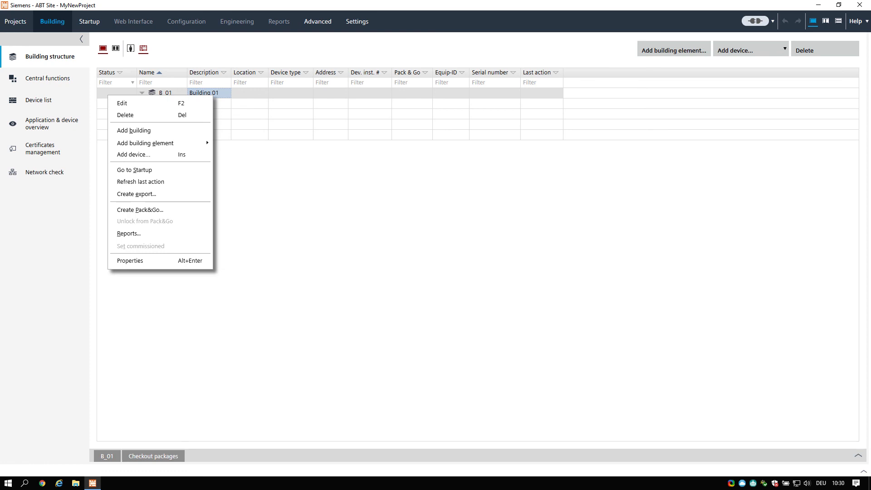
mouse_move(136, 193)
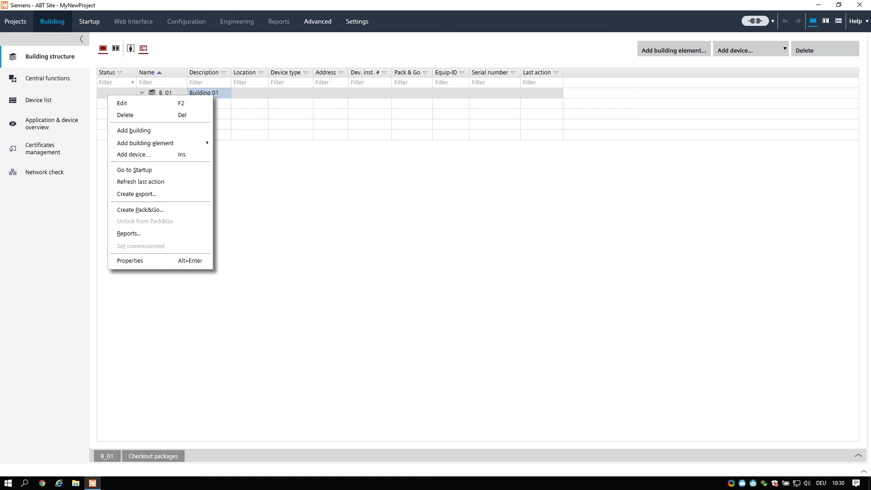
mouse_move(129, 233)
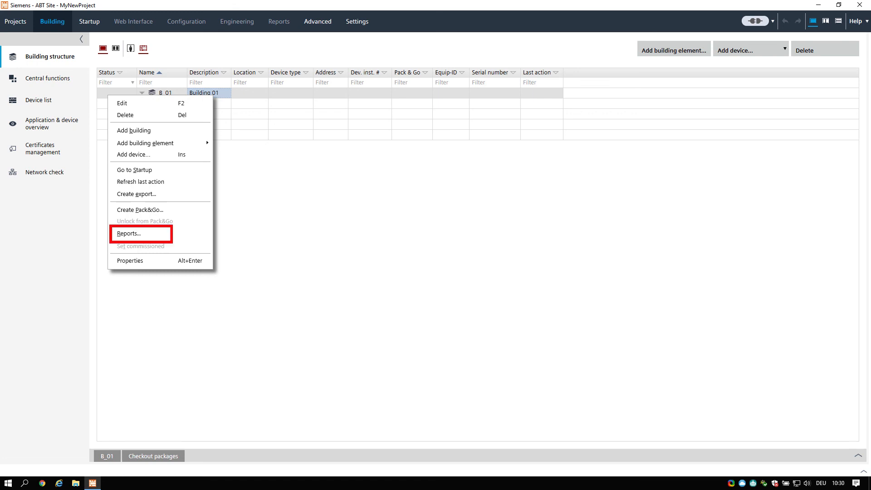
Generate a Device detail report for B_01 including all project devices, then close it.
click(129, 233)
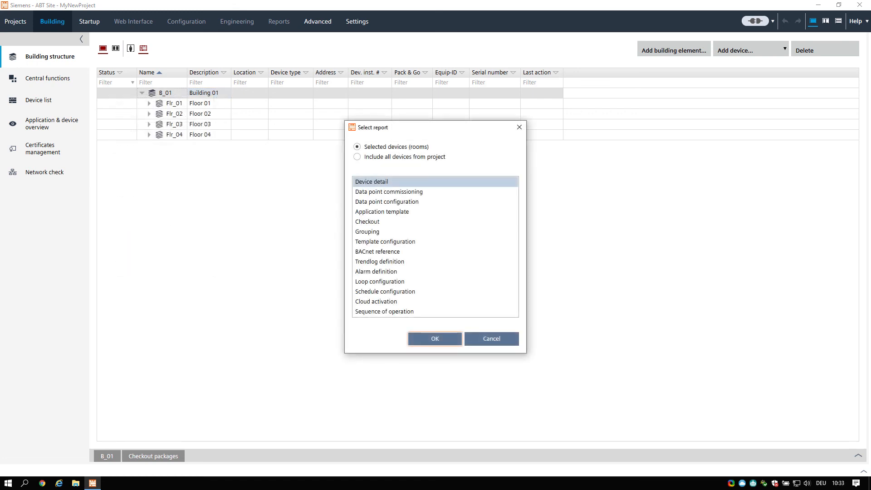
click(358, 156)
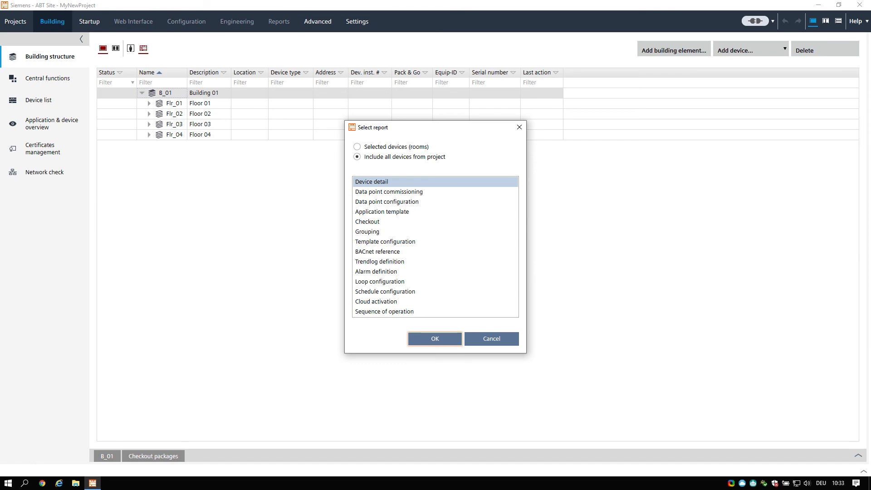
click(434, 339)
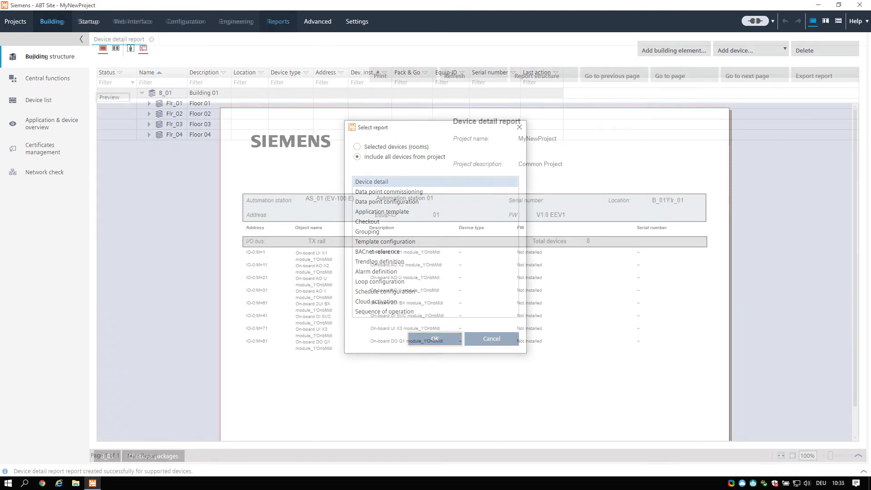
click(433, 338)
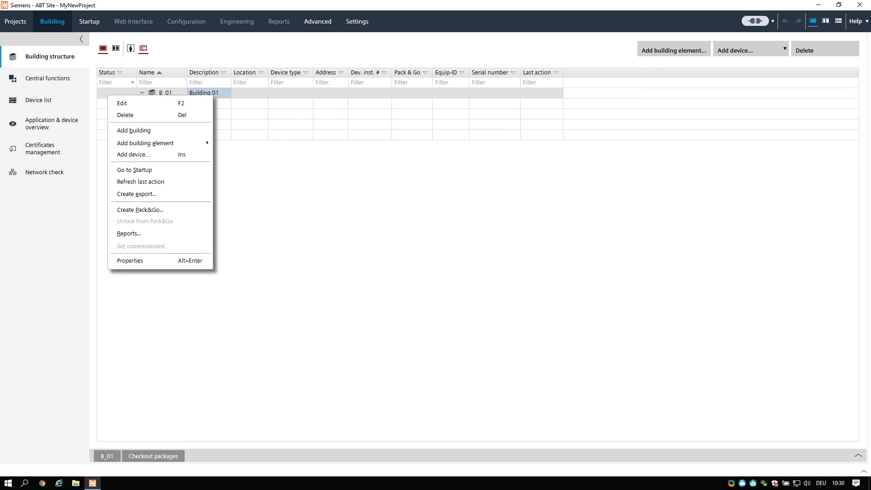
mouse_move(136, 194)
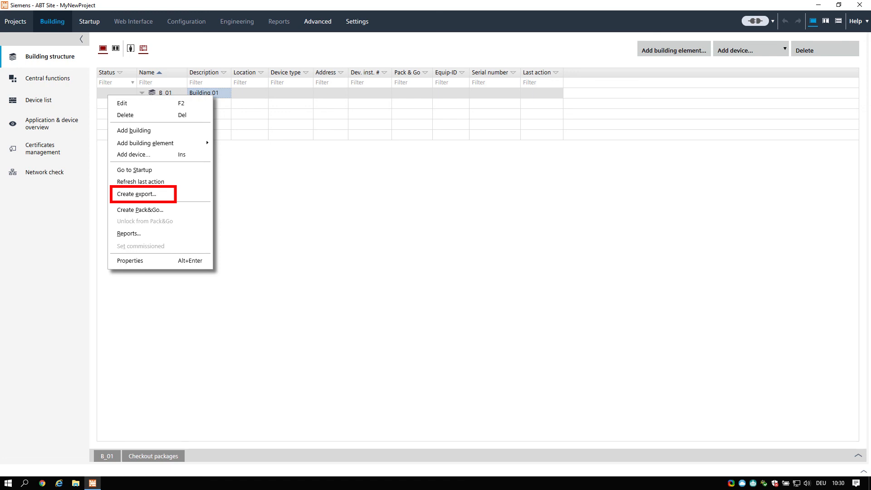
Open the Create export dialog from building B_01's context menu.
click(137, 194)
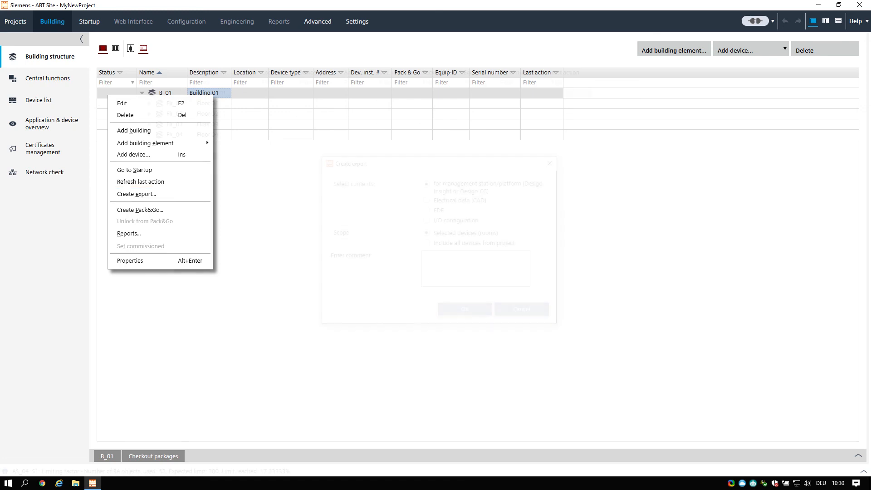
click(137, 194)
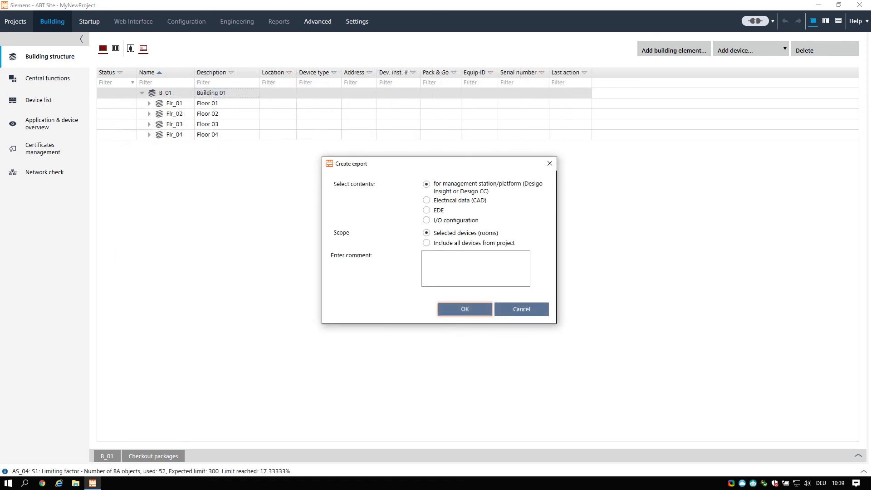